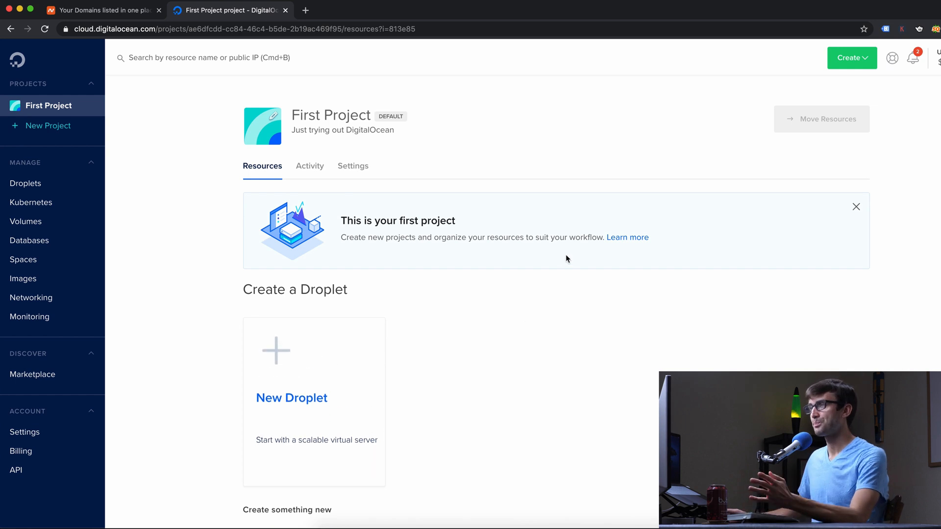
{"action": "mouse_move", "coordinate": [563, 264]}
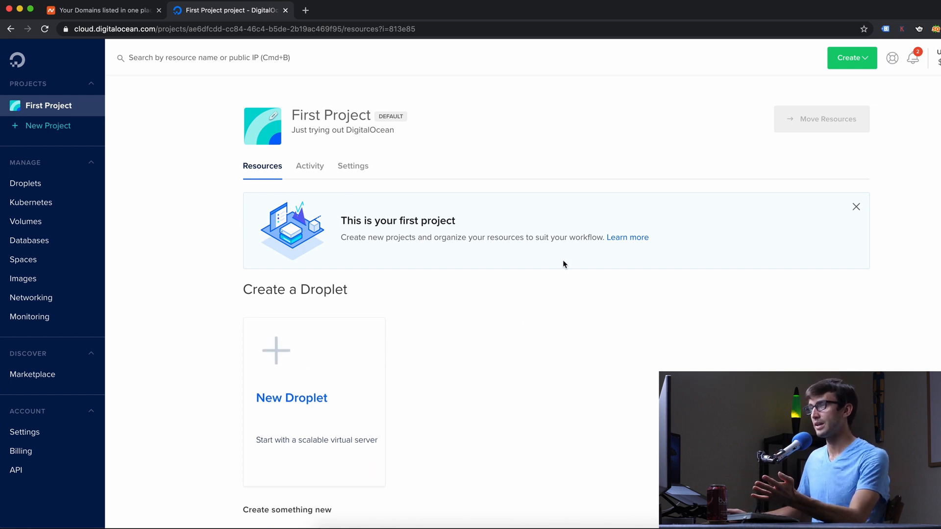
- Start creating a new droplet from the First Project page's New Droplet card
{"action": "scroll", "scroll_direction": "down", "scroll_amount": 3}
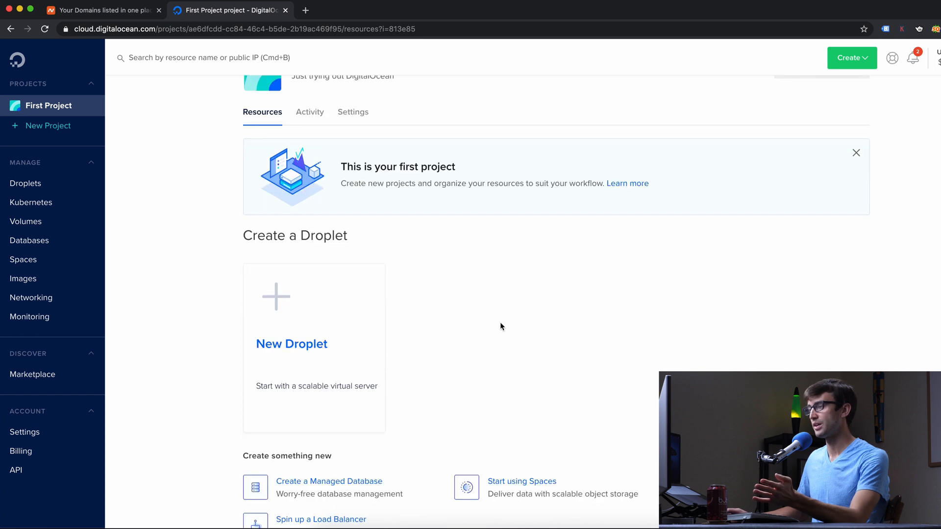
{"action": "mouse_move", "coordinate": [314, 324]}
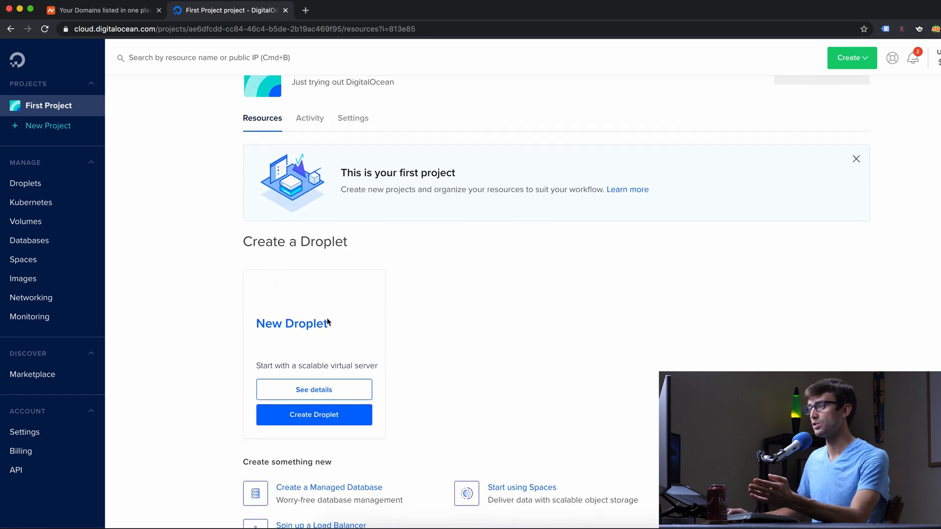
{"action": "left_click", "coordinate": [313, 415]}
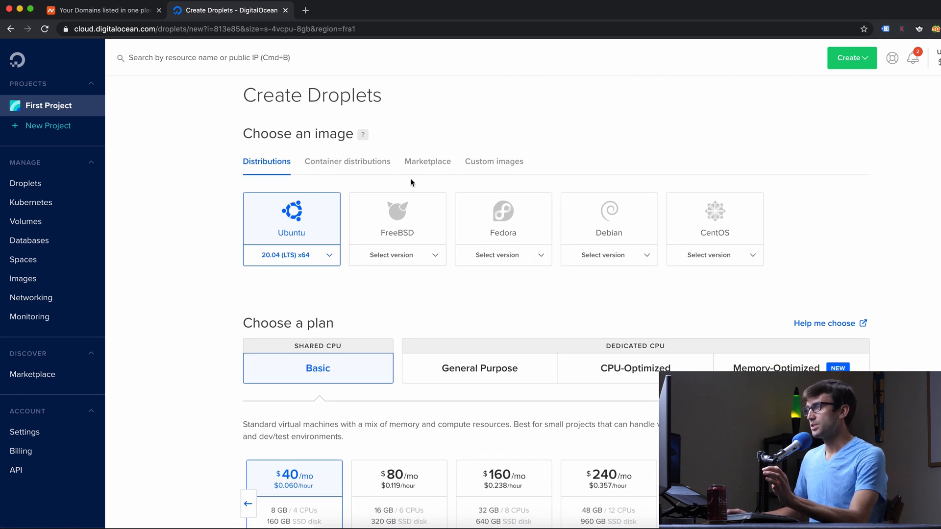
- Search the Marketplace catalogue for 'wordpress' from the image chooser
{"action": "left_click", "coordinate": [427, 160]}
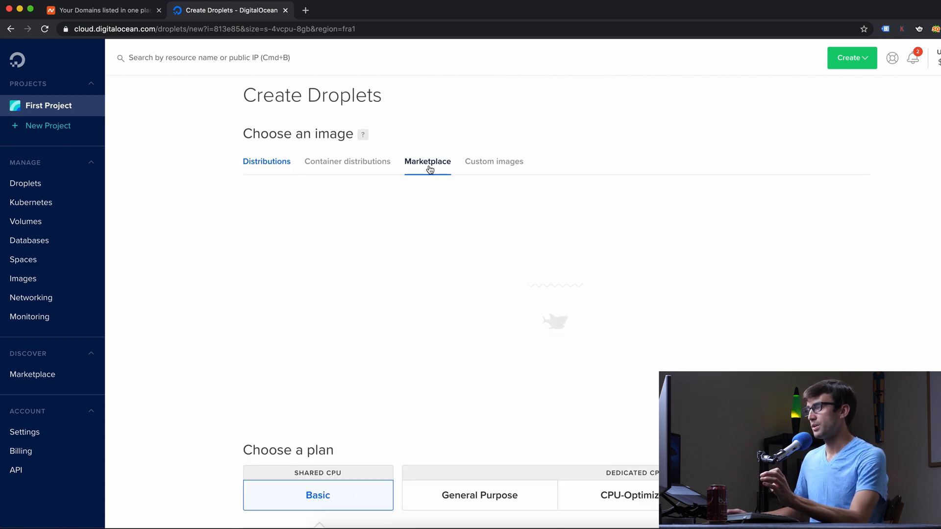
{"action": "left_click", "coordinate": [427, 161]}
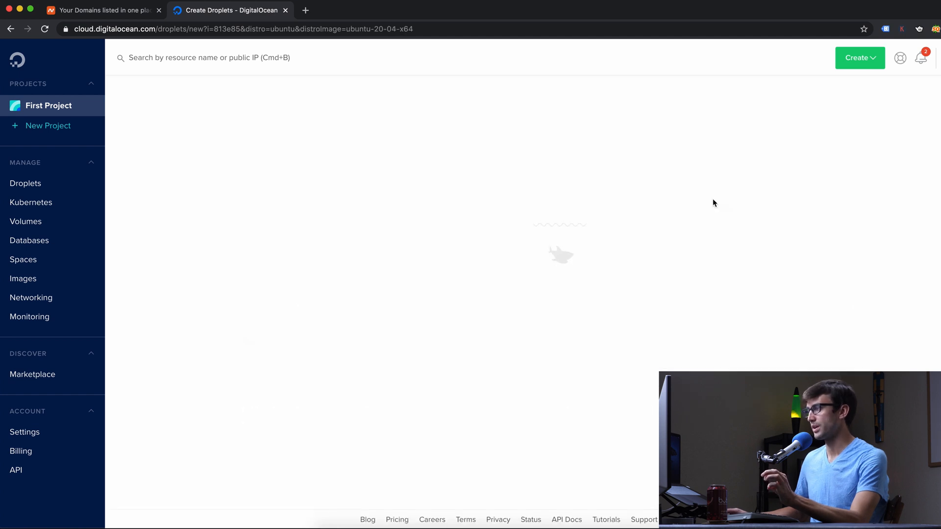
{"action": "left_click", "coordinate": [32, 374]}
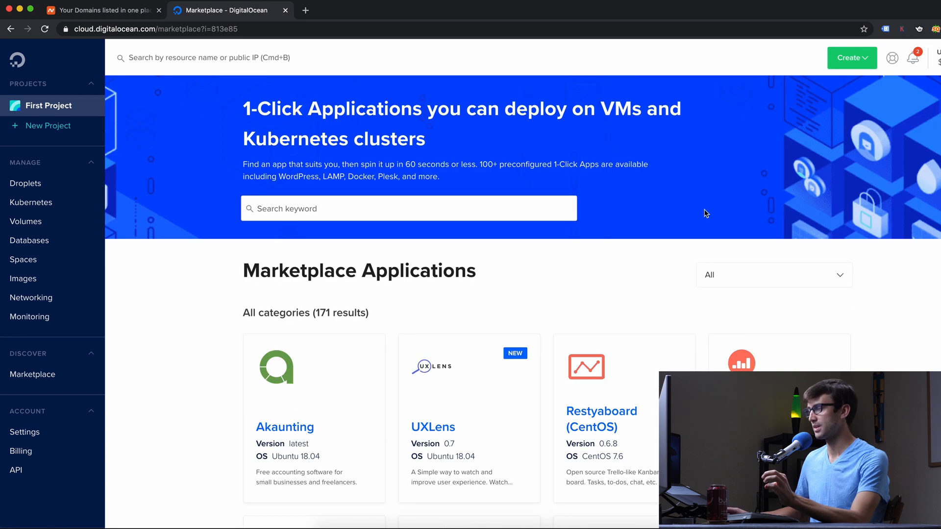
{"action": "type", "text": "wordpress"}
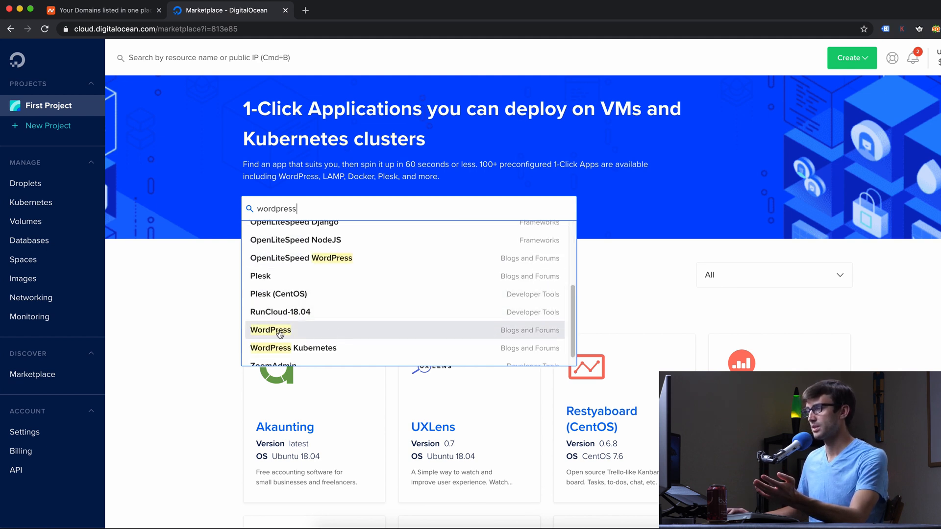
- Review the WordPress 1-Click app's bundled software and start a WordPress droplet from it
{"action": "left_click", "coordinate": [270, 330]}
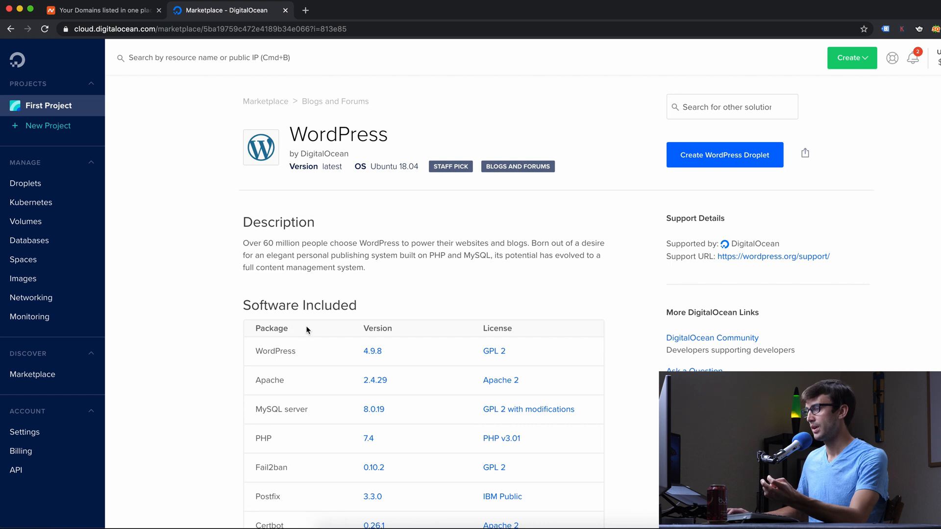
{"action": "scroll", "scroll_direction": "down", "scroll_amount": 3}
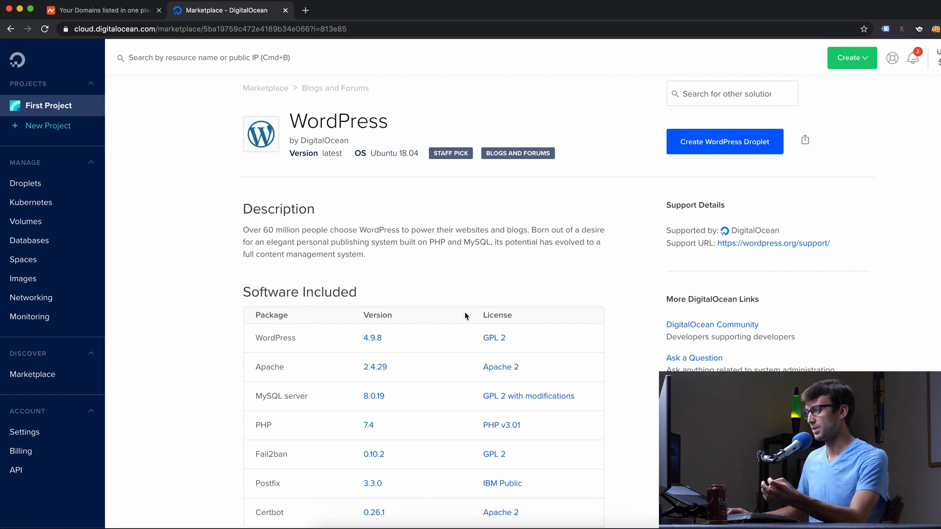
{"action": "left_click_drag", "start_coordinate": [254, 367], "coordinate": [519, 367]}
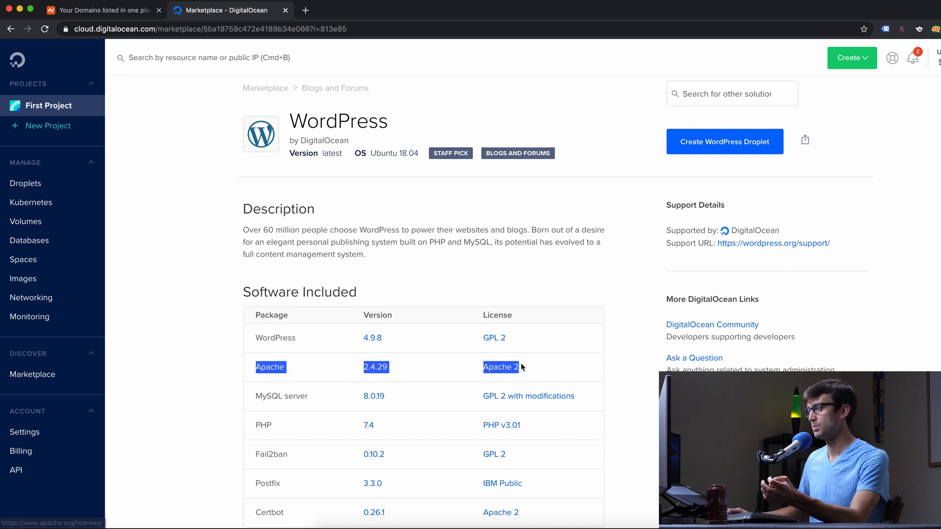
{"action": "left_click", "coordinate": [725, 142]}
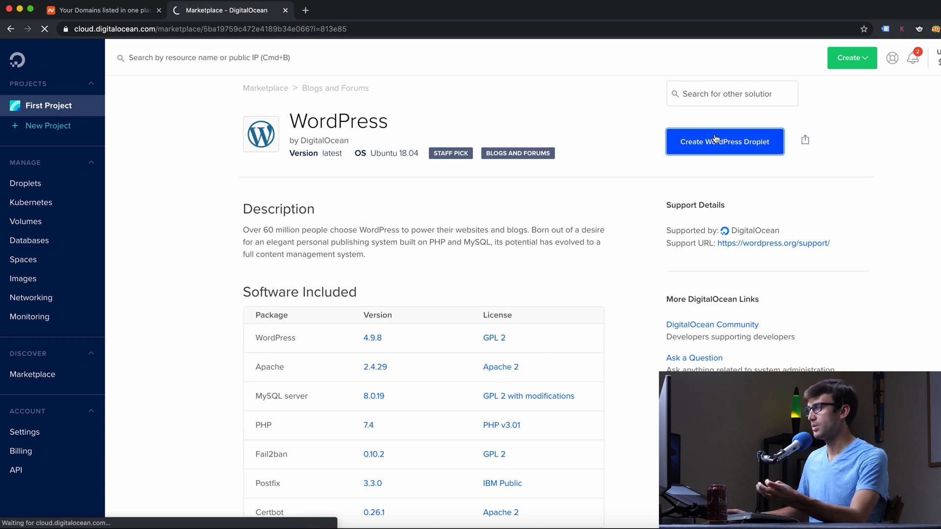
- Keep the $5 plan and place the WordPress droplet in the San Francisco 2 datacenter
{"action": "left_click", "coordinate": [724, 141]}
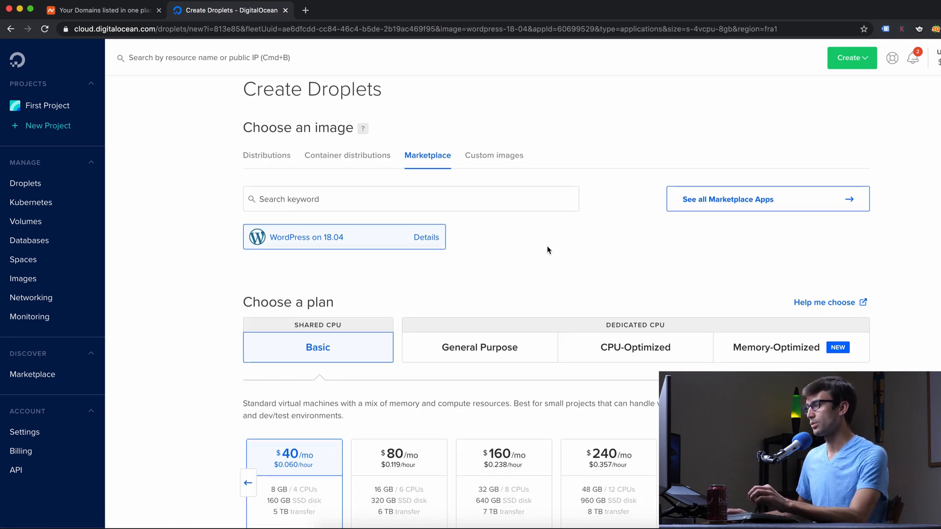
{"action": "scroll", "scroll_direction": "down", "scroll_amount": 3}
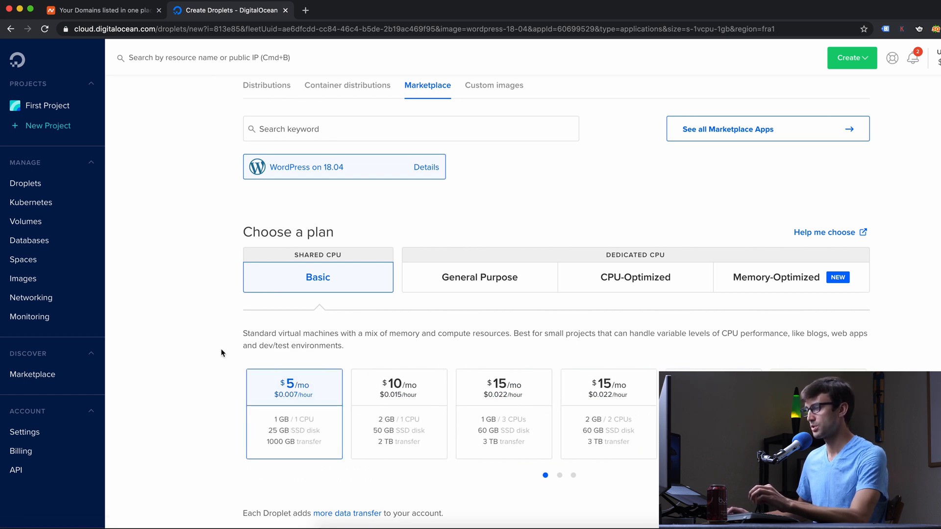
{"action": "scroll", "scroll_direction": "down", "scroll_amount": 3}
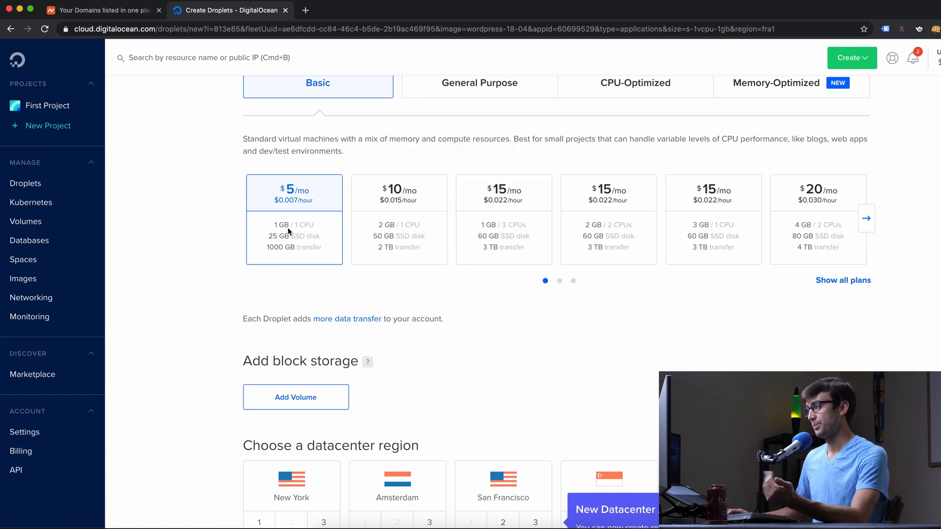
{"action": "mouse_move", "coordinate": [295, 245]}
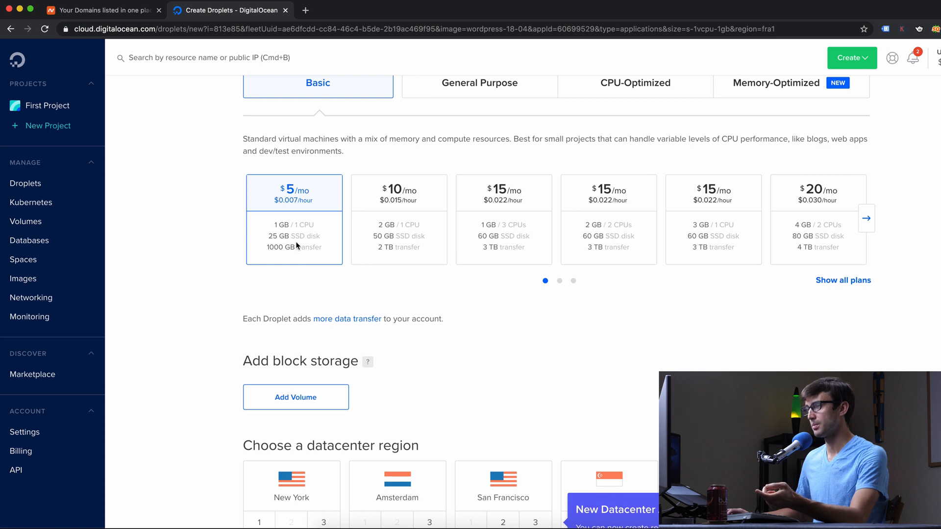
{"action": "mouse_move", "coordinate": [289, 259]}
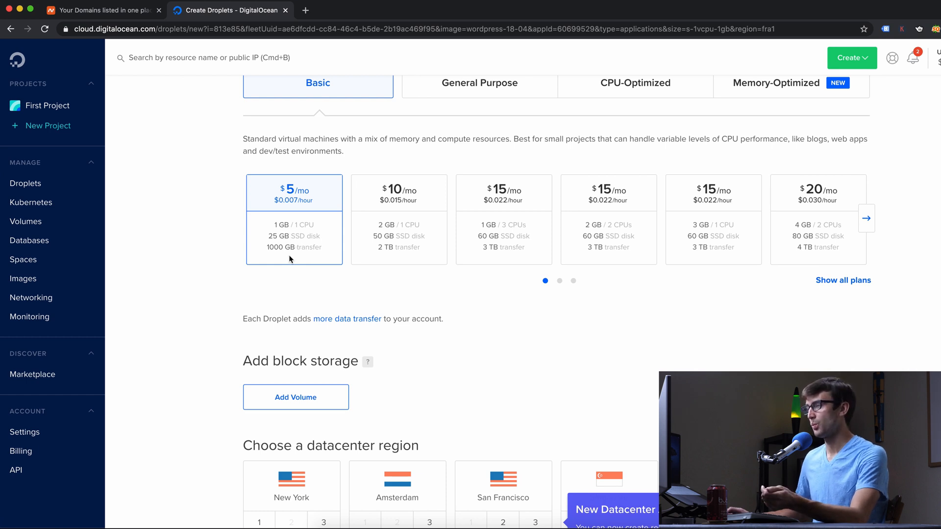
{"action": "scroll", "scroll_direction": "down", "scroll_amount": 3}
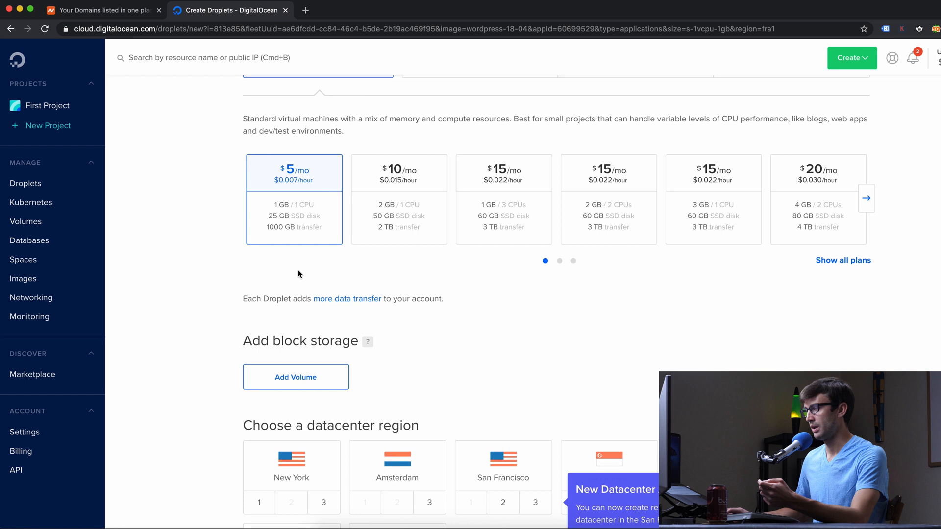
{"action": "scroll", "scroll_direction": "down", "scroll_amount": 3}
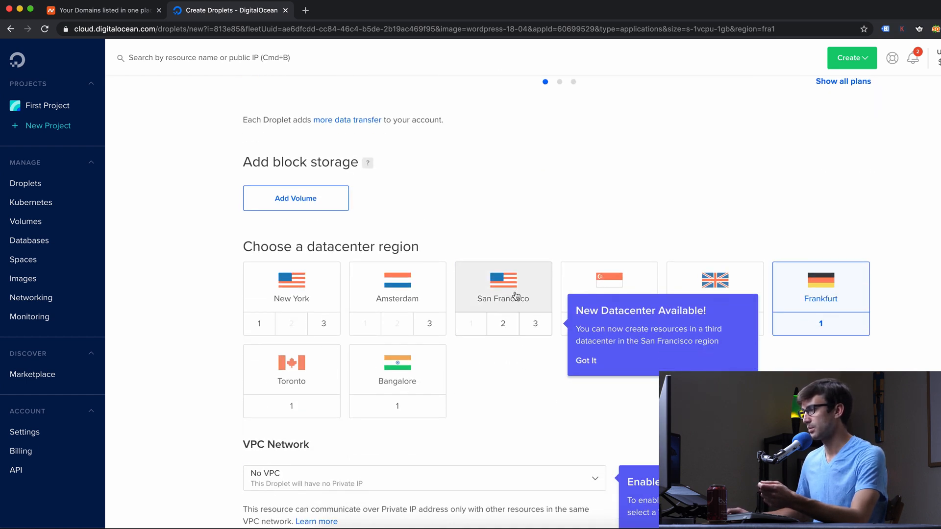
{"action": "left_click", "coordinate": [503, 235]}
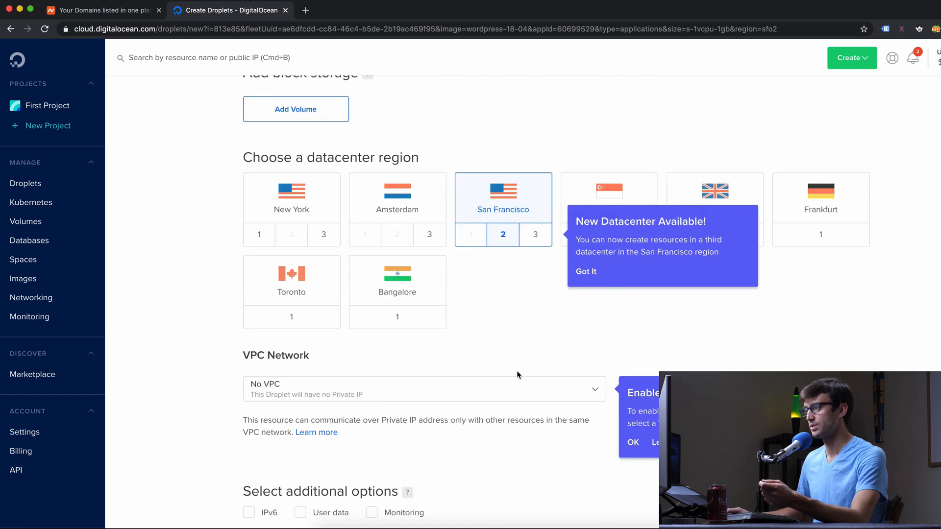
- Review SSH key authentication with MBP, hostname and First Project fields further down the form
{"action": "scroll", "scroll_direction": "down", "scroll_amount": 3}
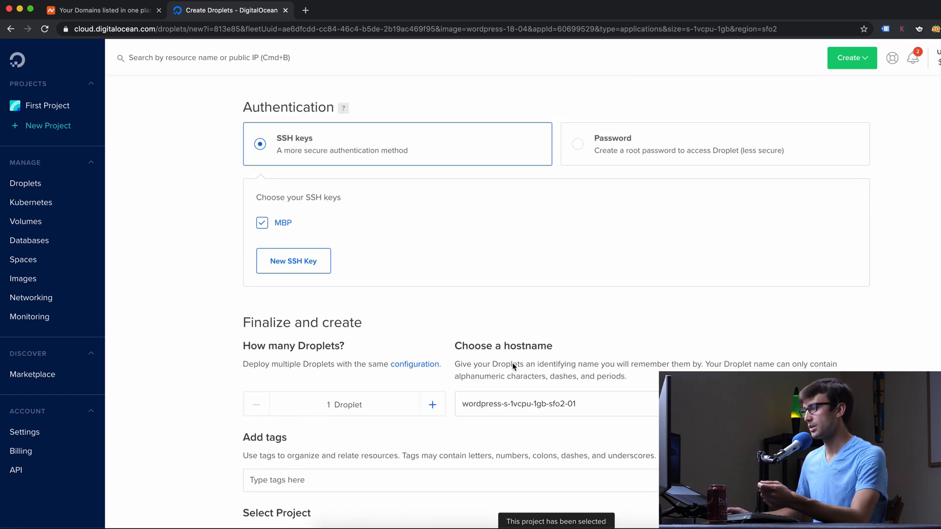
{"action": "scroll", "scroll_direction": "down", "scroll_amount": 3}
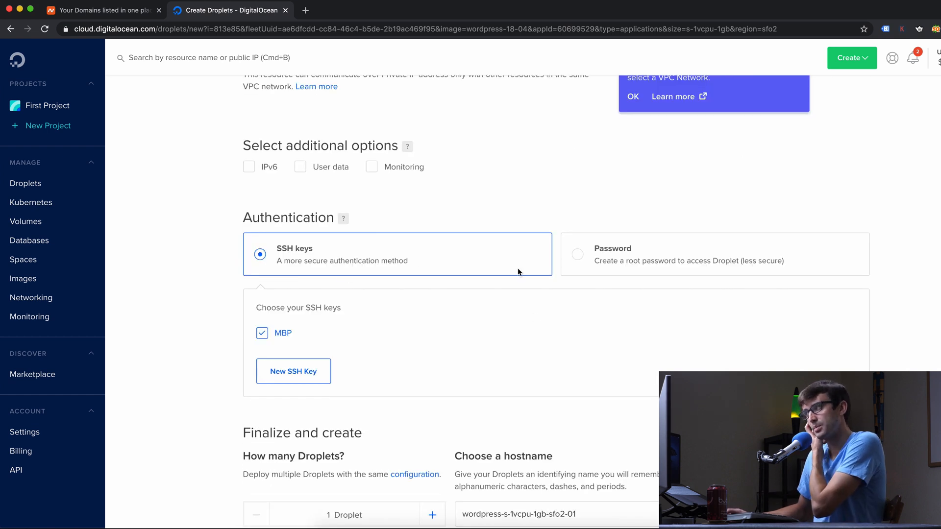
{"action": "scroll", "scroll_direction": "down", "scroll_amount": 3}
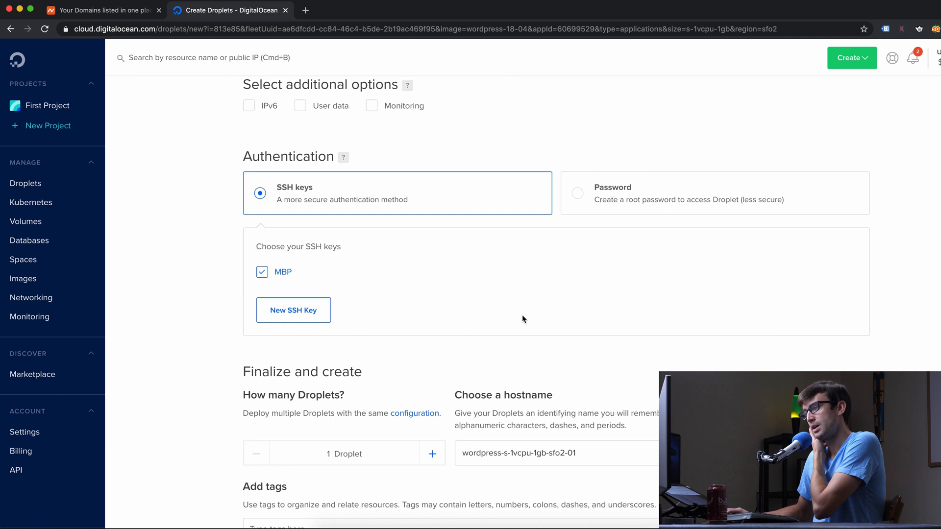
{"action": "scroll", "scroll_direction": "down", "scroll_amount": 3}
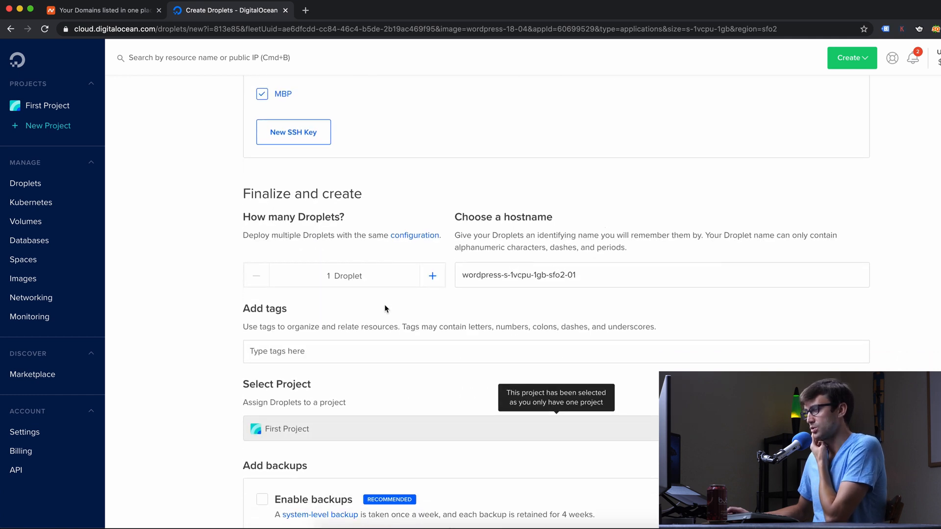
{"action": "scroll", "scroll_direction": "down", "scroll_amount": 3}
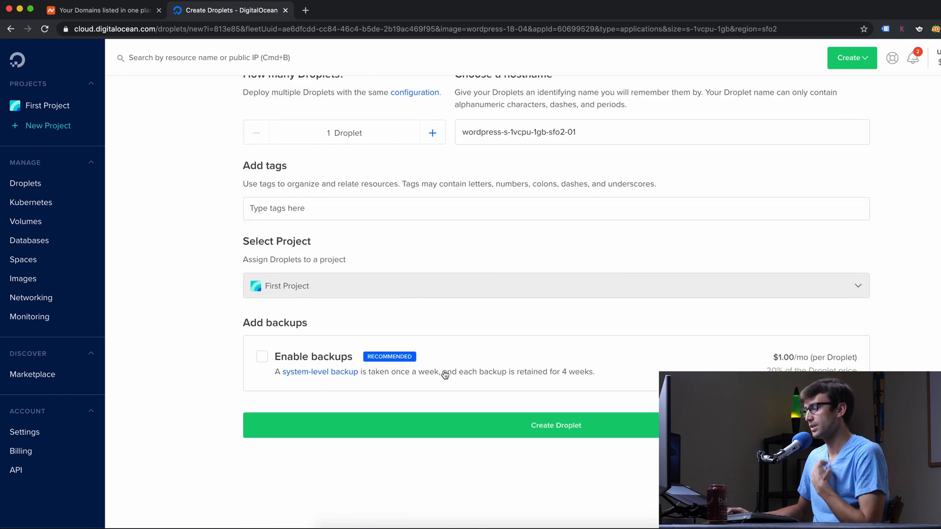
- Create the WordPress droplet and view its details page with IPv4 address 167.71.127.9
{"action": "left_click", "coordinate": [556, 425]}
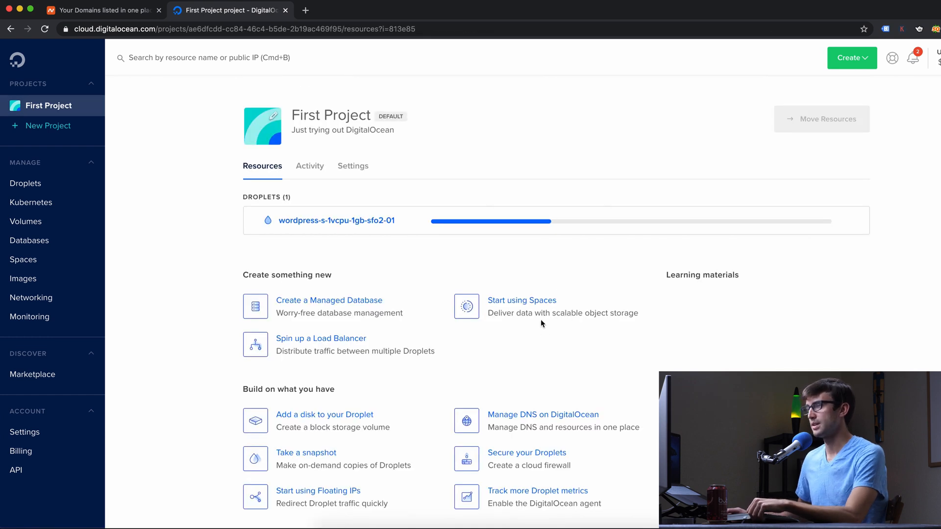
{"action": "mouse_move", "coordinate": [602, 277]}
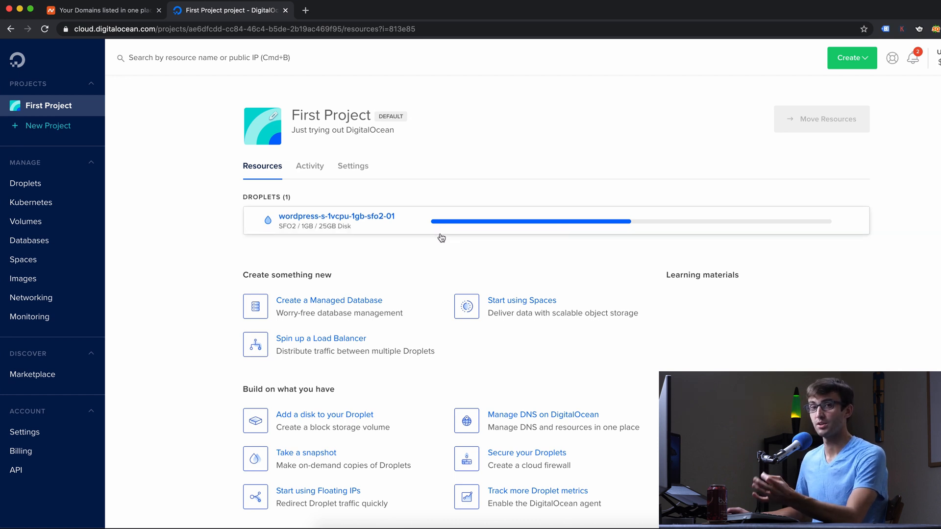
{"action": "mouse_move", "coordinate": [422, 240]}
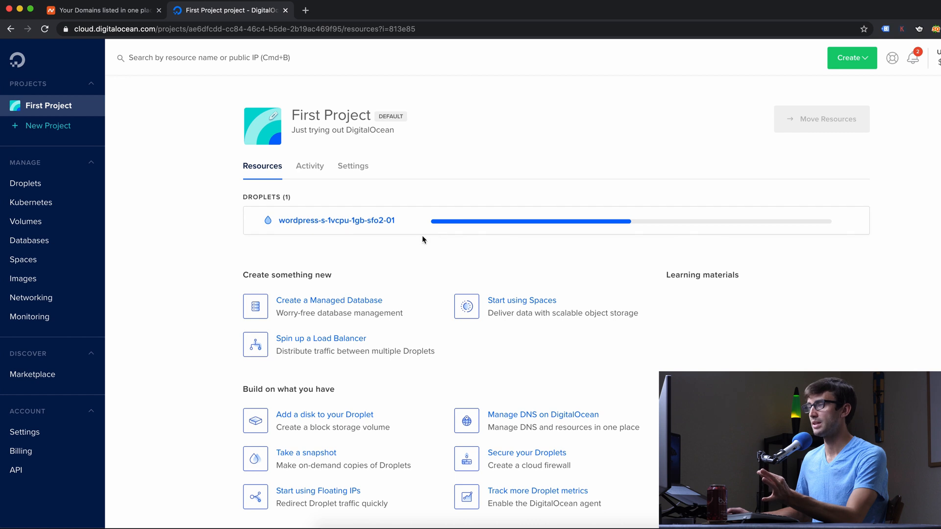
{"action": "left_click", "coordinate": [337, 220]}
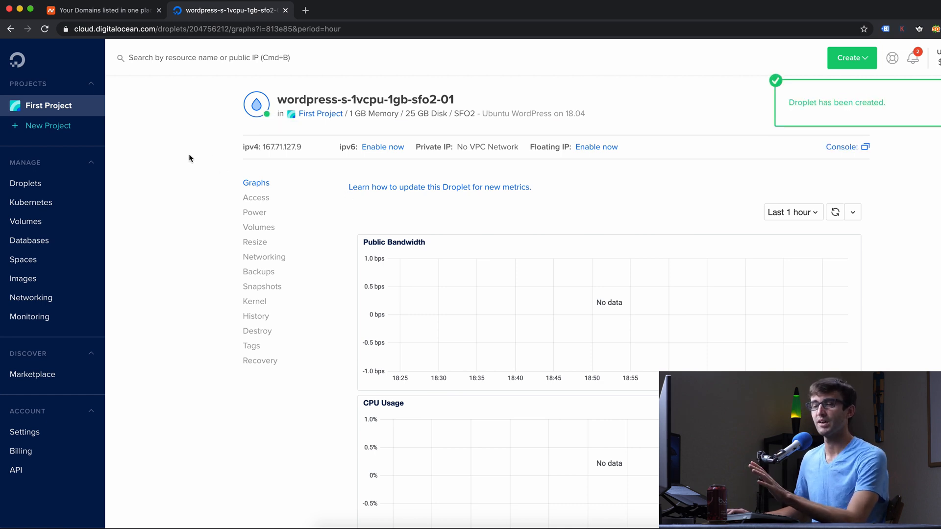
- Go to Namecheap's Domain List to reach the site4.xyz domain
{"action": "left_click", "coordinate": [102, 10]}
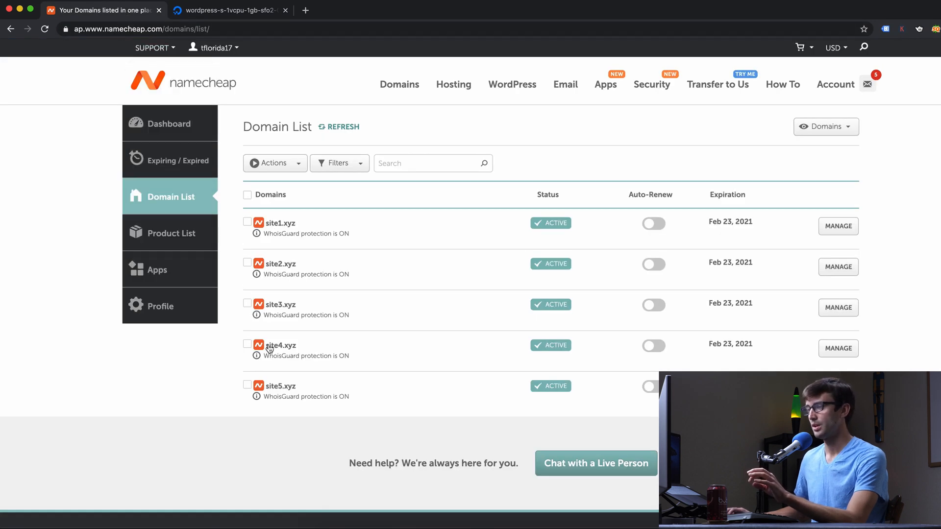
{"action": "mouse_move", "coordinate": [238, 89]}
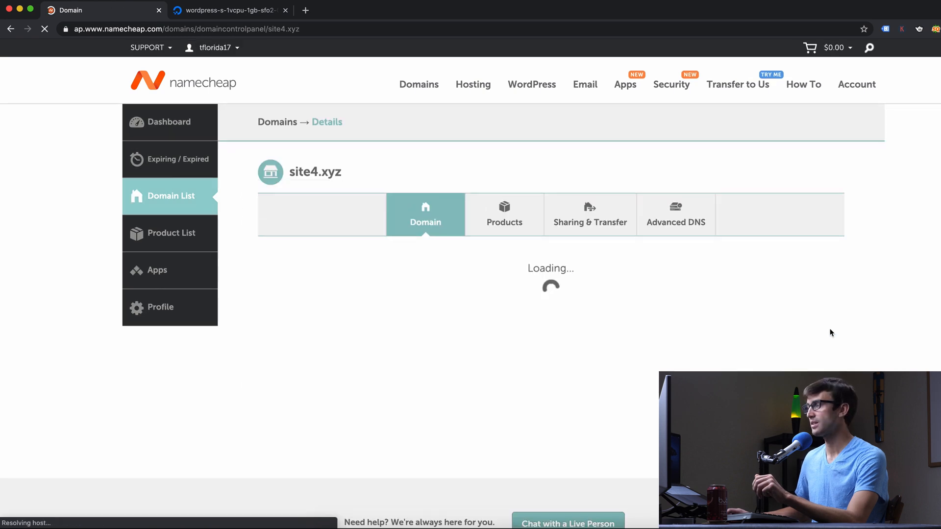
- Point the @ and www A records of site4.xyz to 167.71.127.9 and save them in Advanced DNS
{"action": "left_click", "coordinate": [675, 209]}
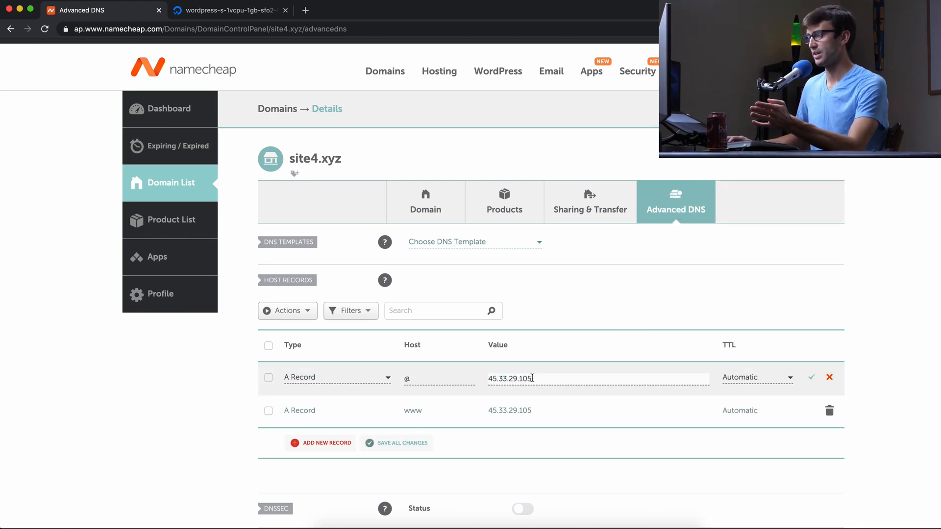
{"action": "type", "text": "167.71.127.9"}
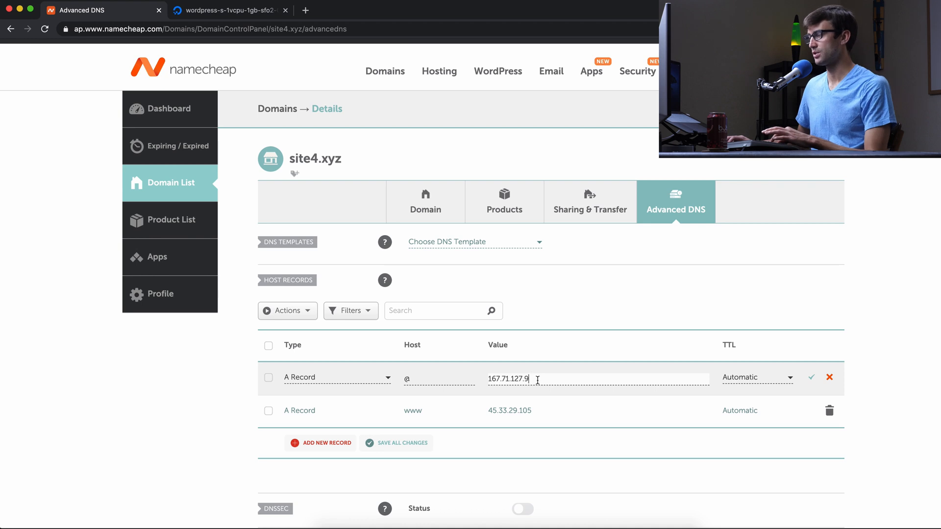
{"action": "double_click", "coordinate": [508, 411]}
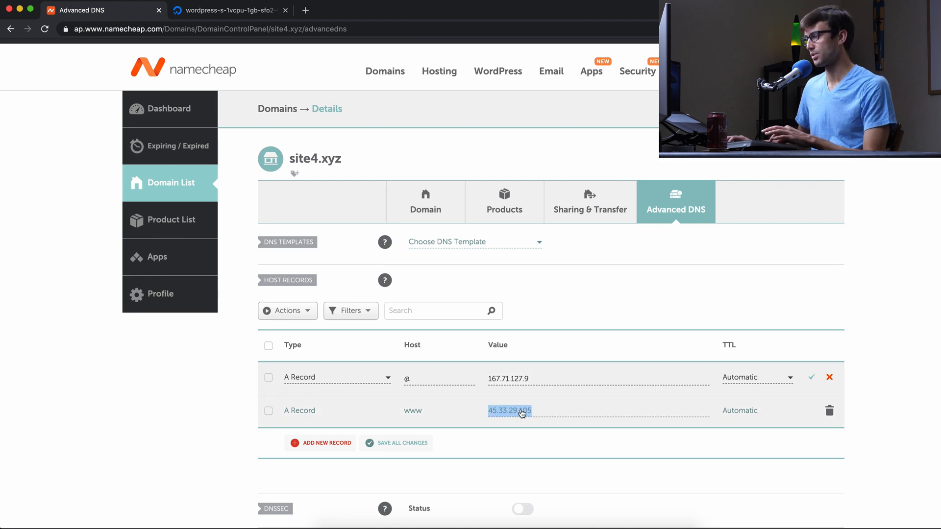
{"action": "type", "text": "167.71.127.9"}
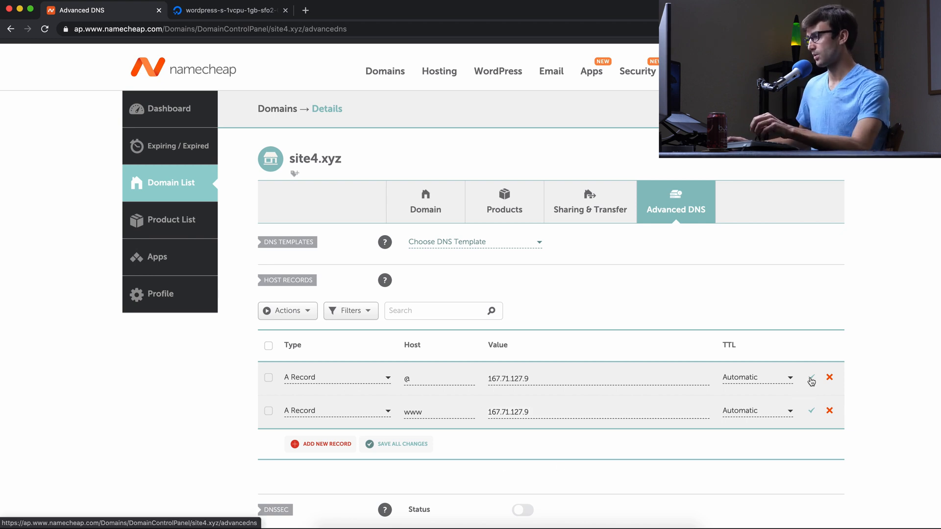
{"action": "left_click", "coordinate": [812, 382]}
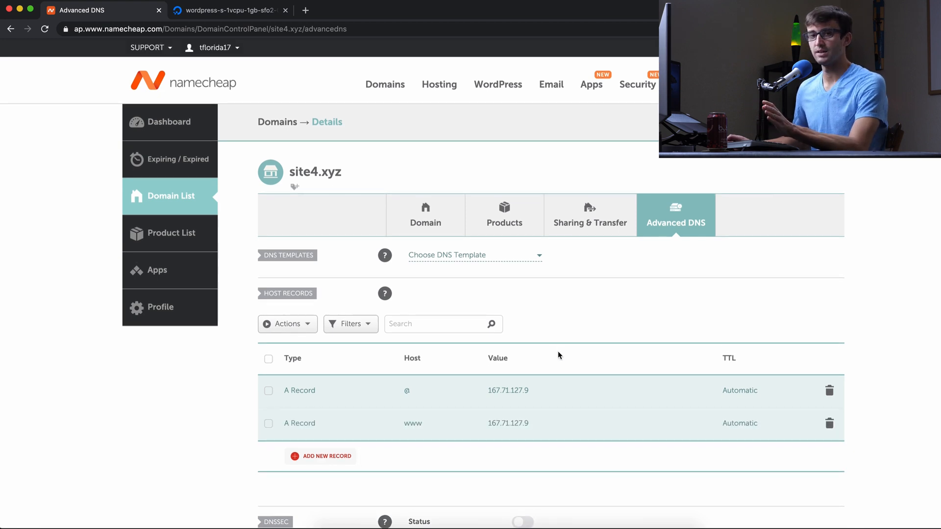
{"action": "mouse_move", "coordinate": [572, 353]}
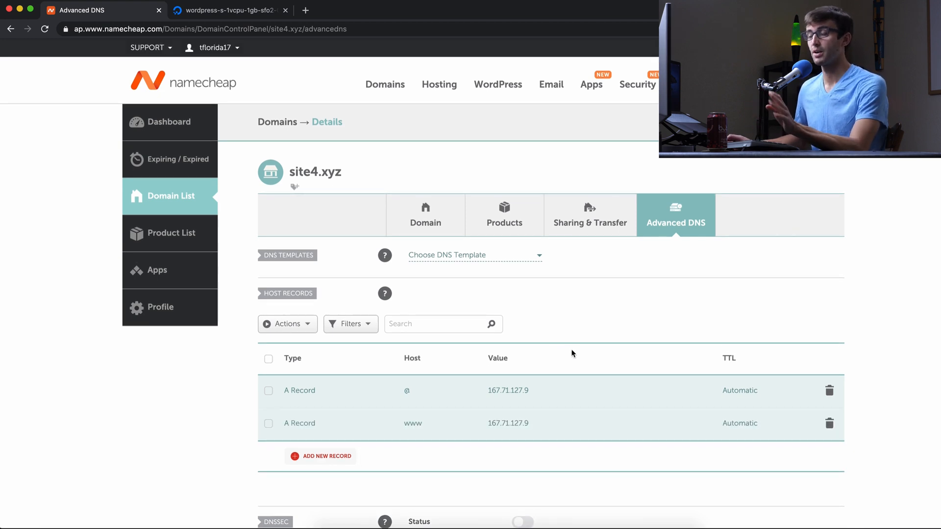
{"action": "left_click", "coordinate": [212, 47]}
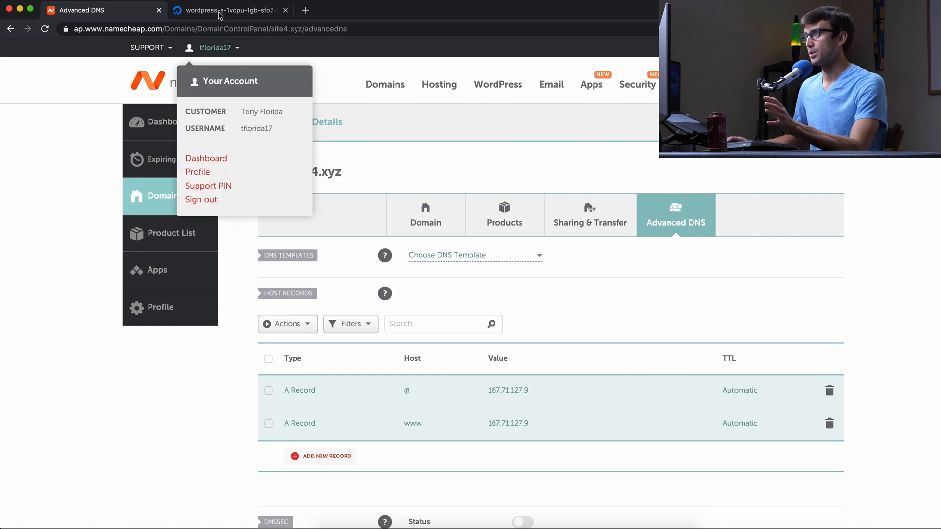
{"action": "left_click", "coordinate": [225, 10]}
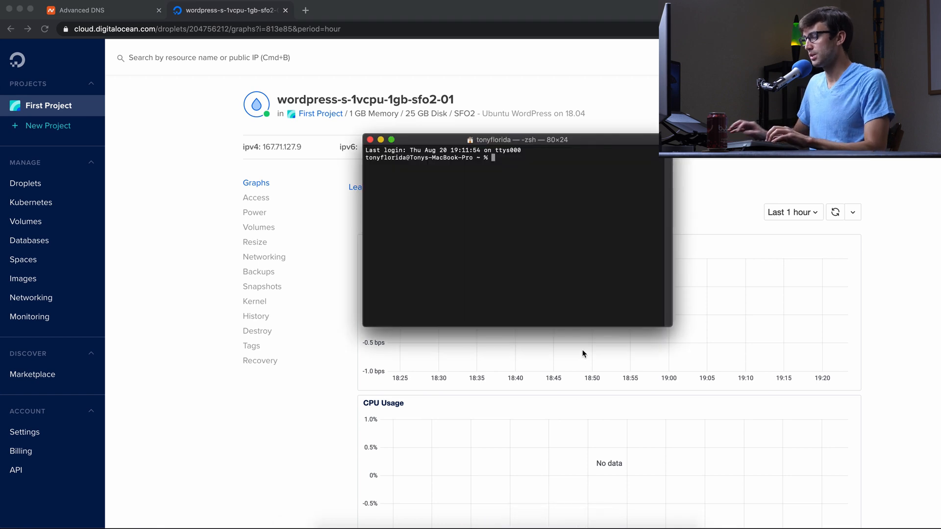
{"action": "type", "text": "ssh root@167.71.127.9"}
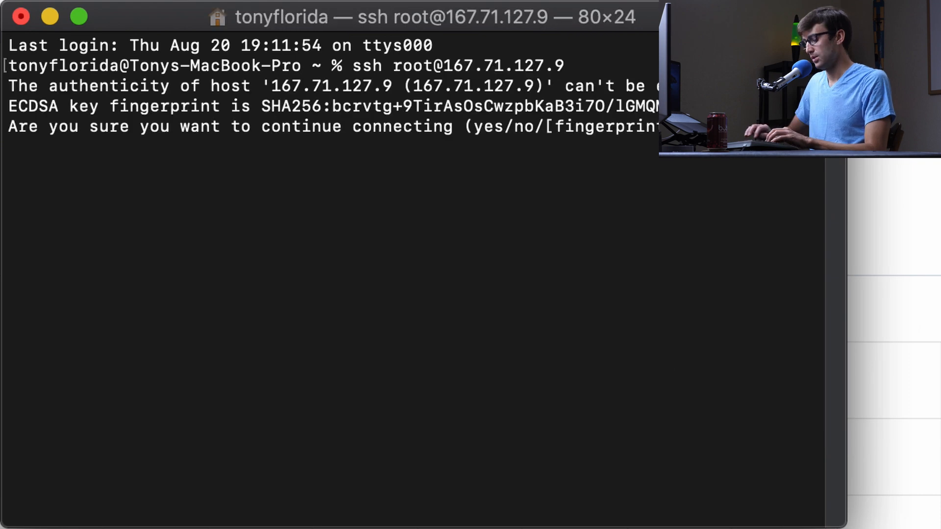
{"action": "type", "text": "yes"}
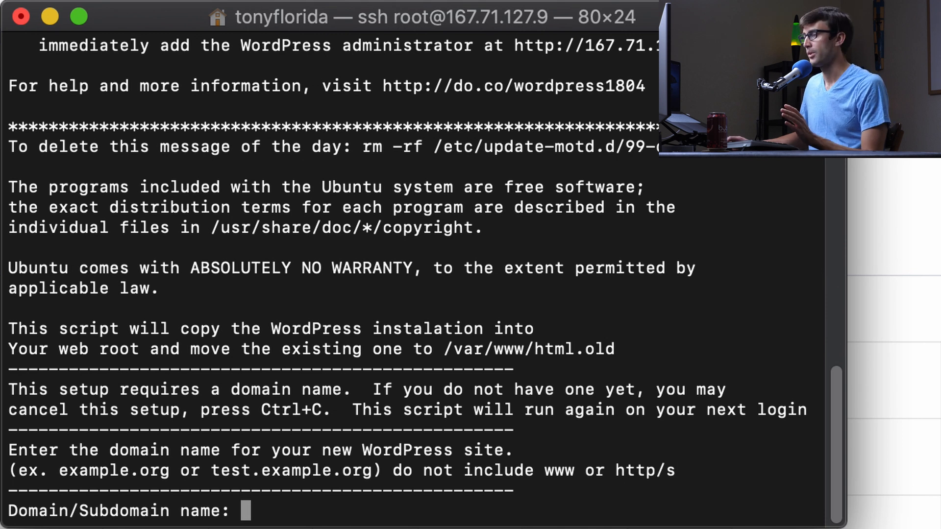
{"action": "mouse_move", "coordinate": [715, 189]}
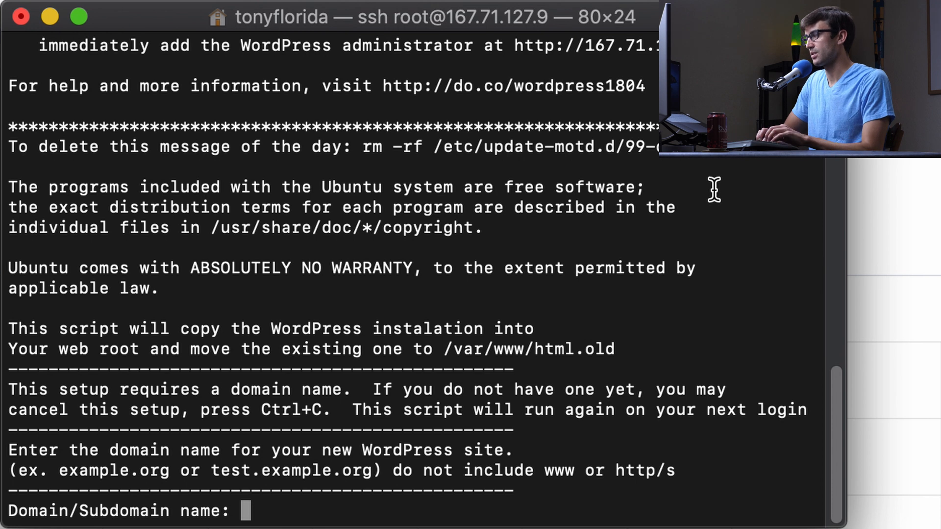
{"action": "type", "text": "site"}
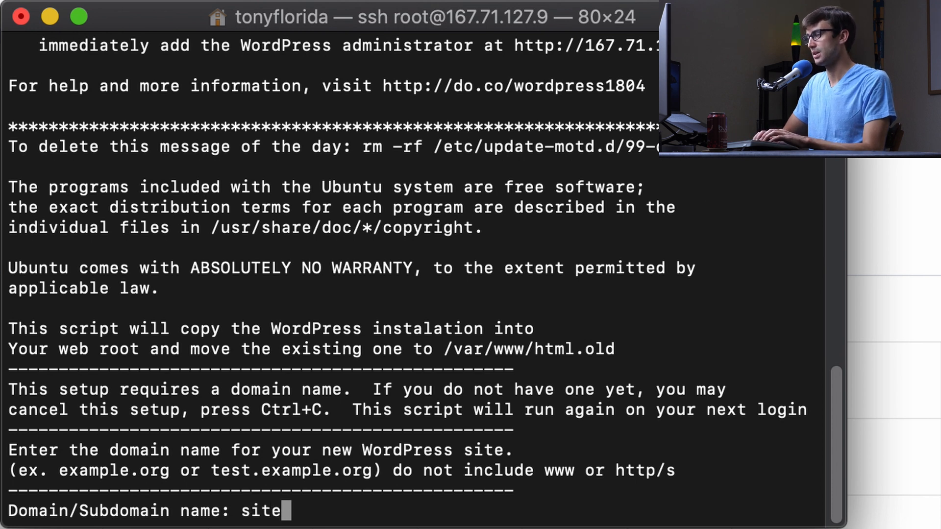
{"action": "type", "text": "4.xyz"}
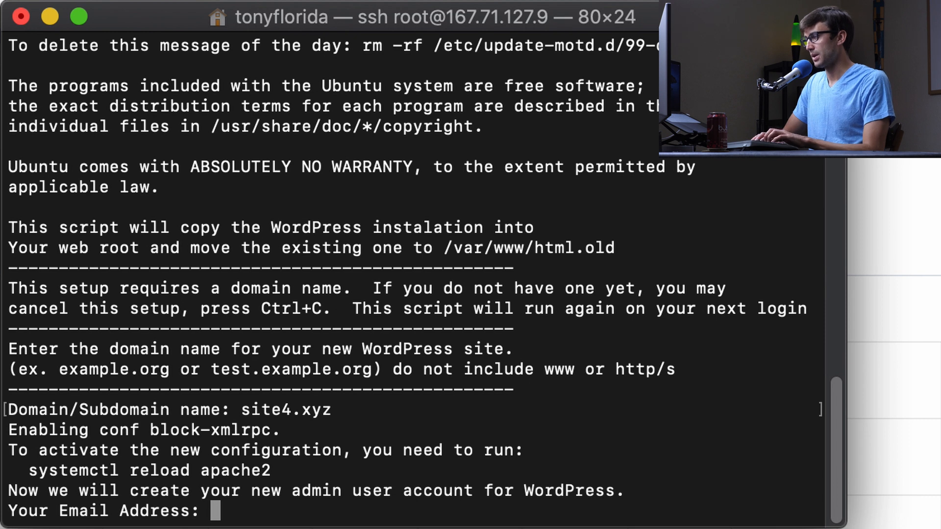
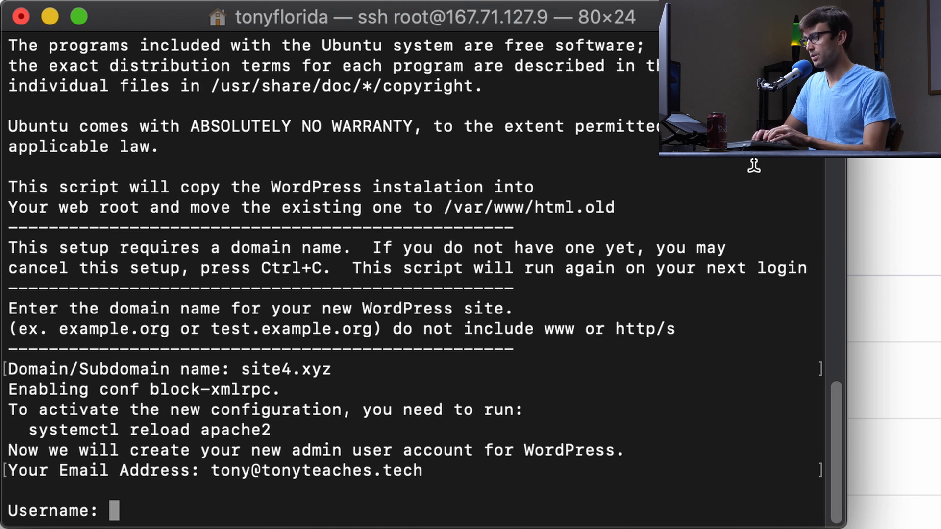
{"action": "type", "text": "admin"}
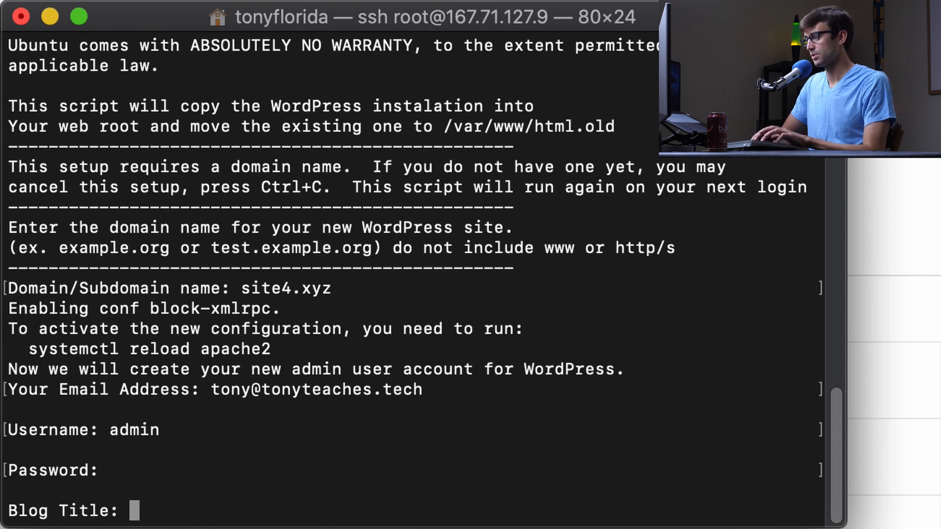
{"action": "type", "text": "Tony's Site"}
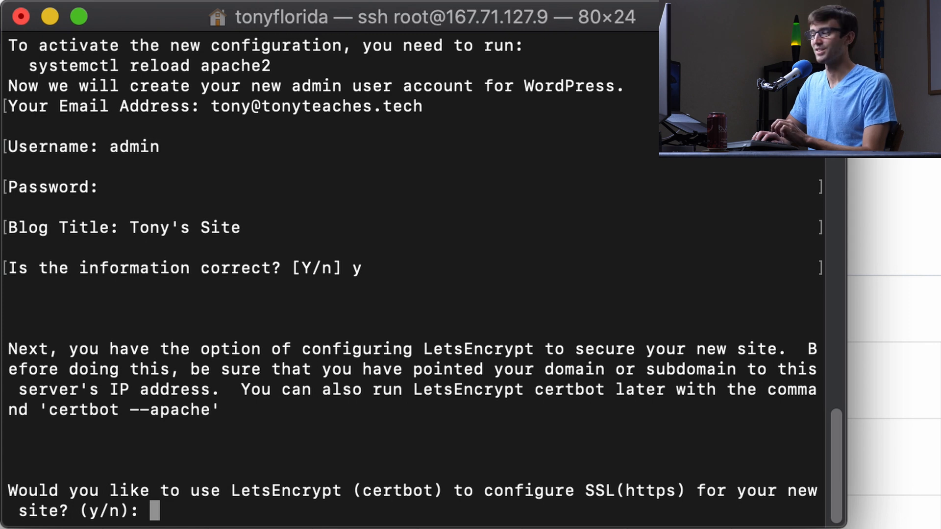
{"action": "type", "text": "y"}
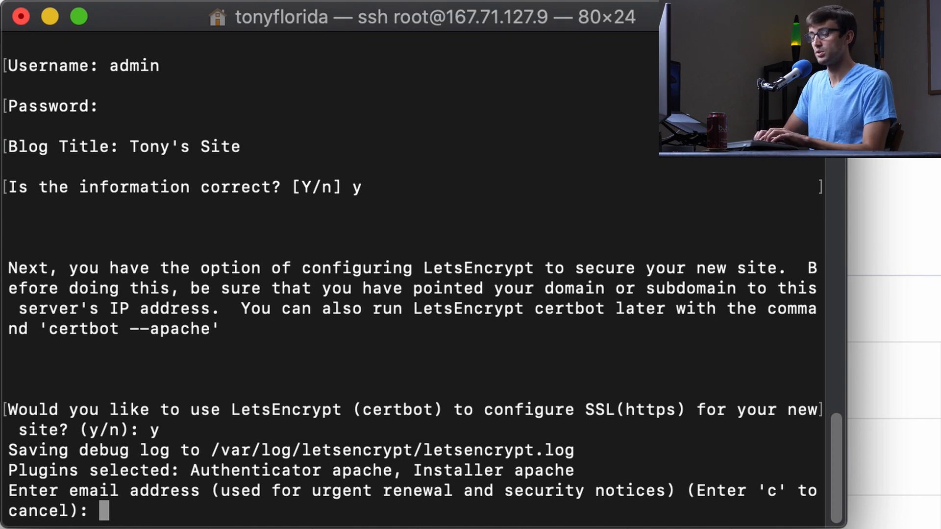
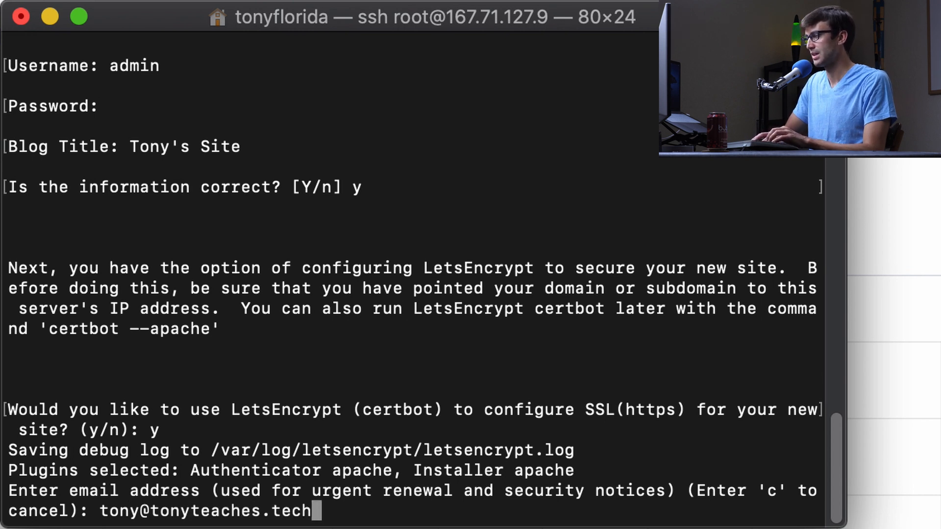
{"action": "key", "text": "enter"}
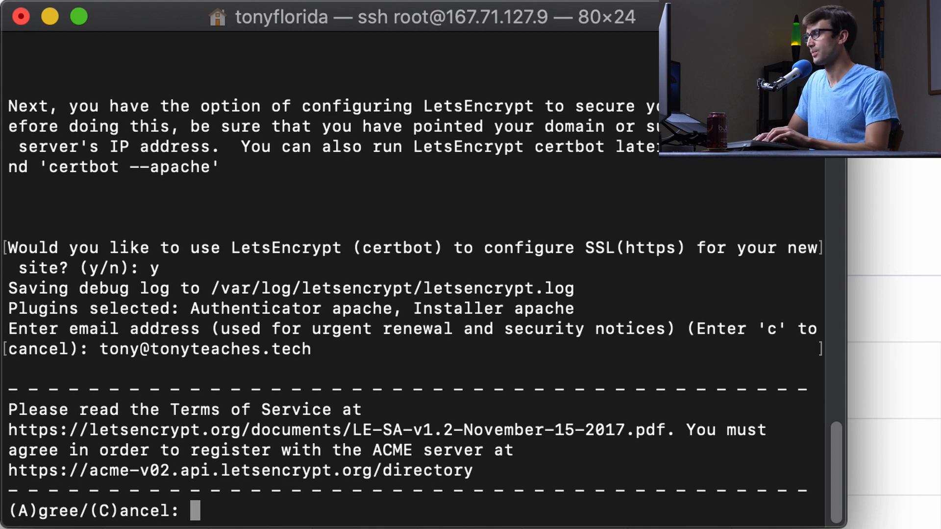
{"action": "type", "text": "a"}
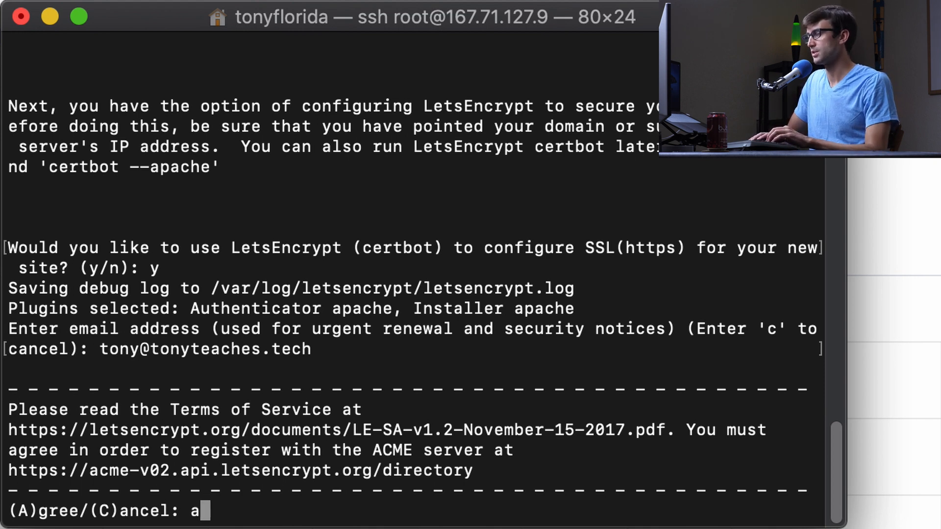
{"action": "key", "text": "enter"}
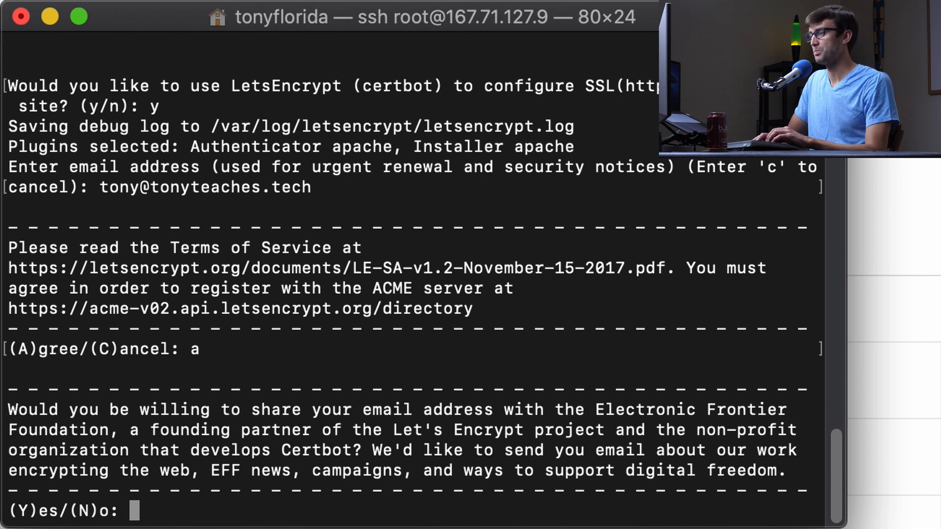
- Decline EFF sharing, issue the certificate for both names with option 2 HTTPS redirect, then return to the browser
{"action": "type", "text": "n"}
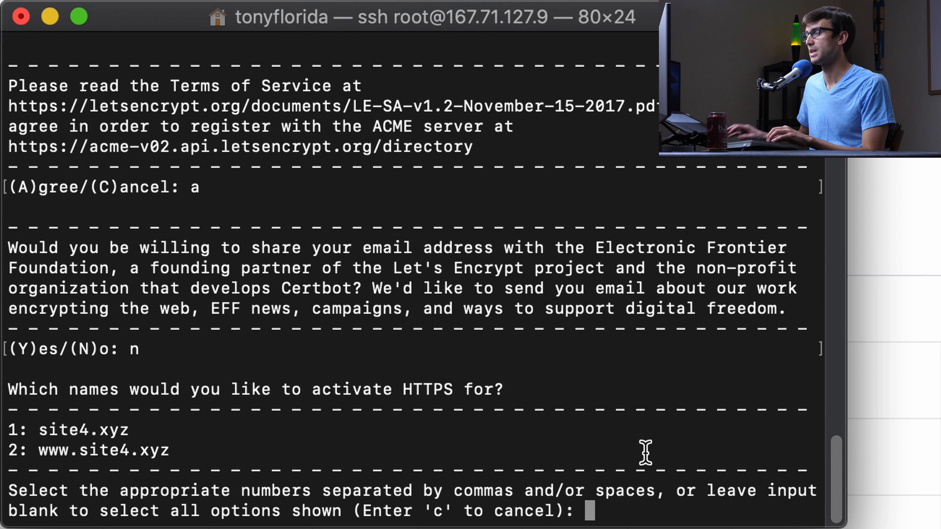
{"action": "mouse_move", "coordinate": [659, 437]}
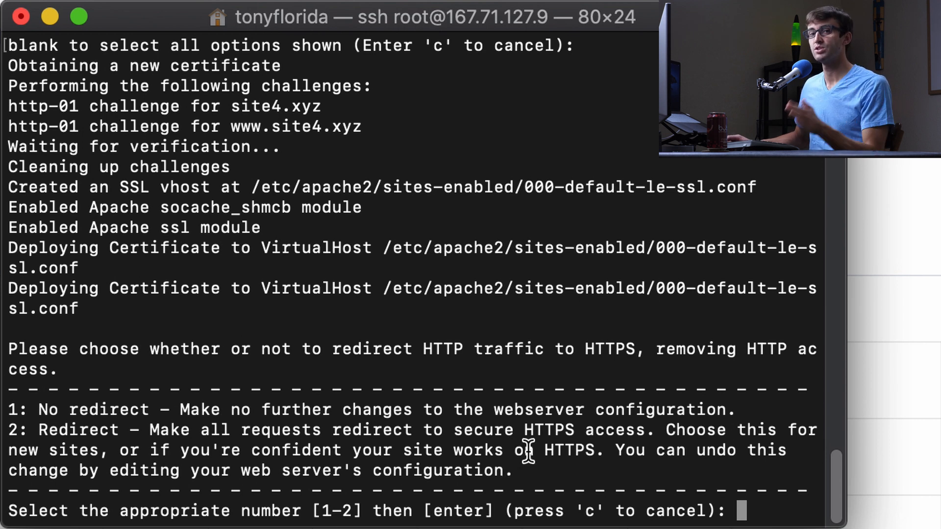
{"action": "mouse_move", "coordinate": [549, 452]}
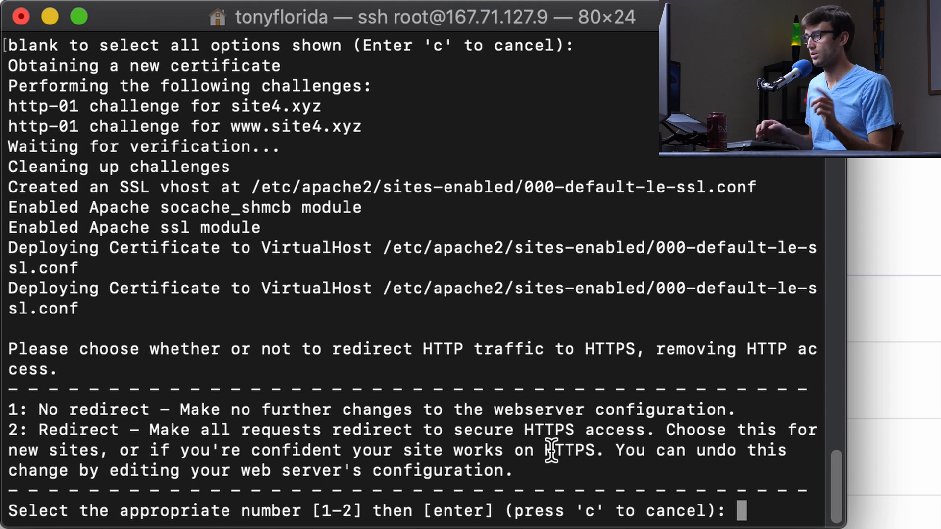
{"action": "type", "text": "2"}
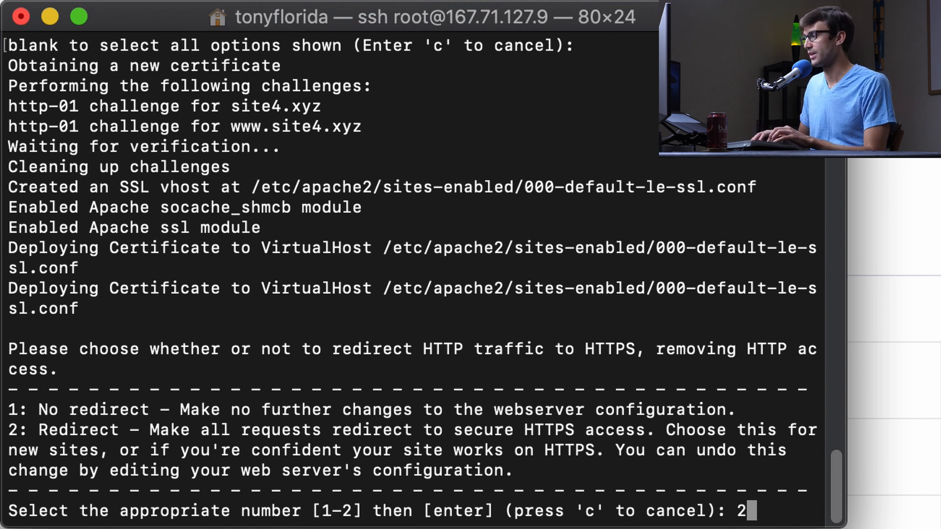
{"action": "key", "text": "Enter"}
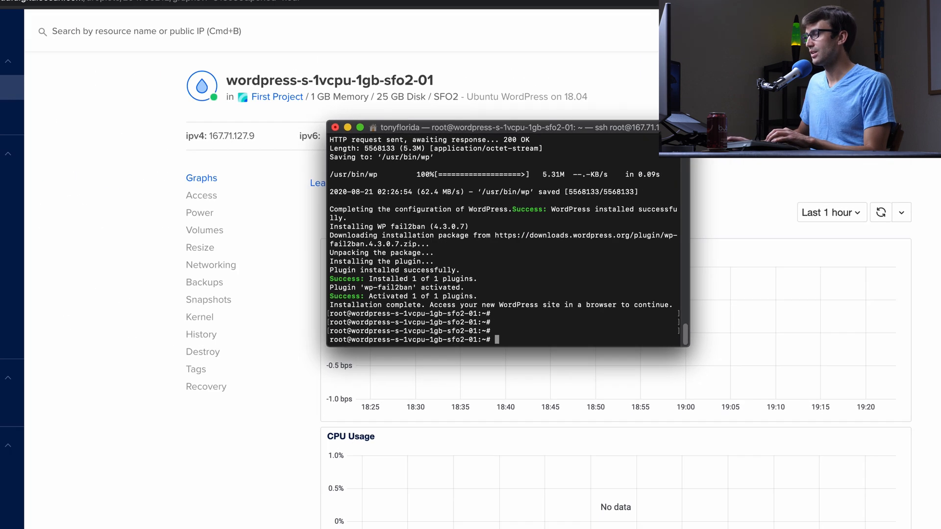
{"action": "left_click", "coordinate": [393, 10]}
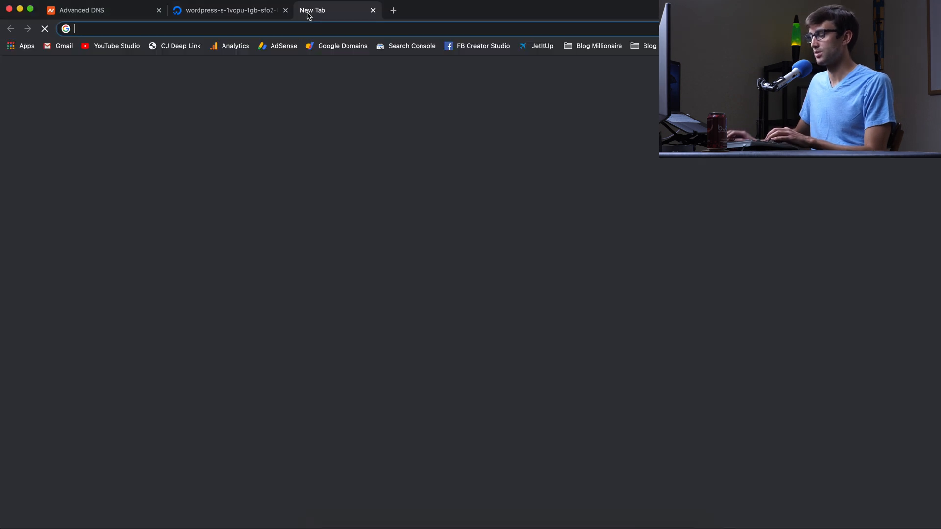
- Load site4.xyz over HTTPS and verify the certificate is valid, issued by Let's Encrypt Authority X3
{"action": "type", "text": "site4.xyz"}
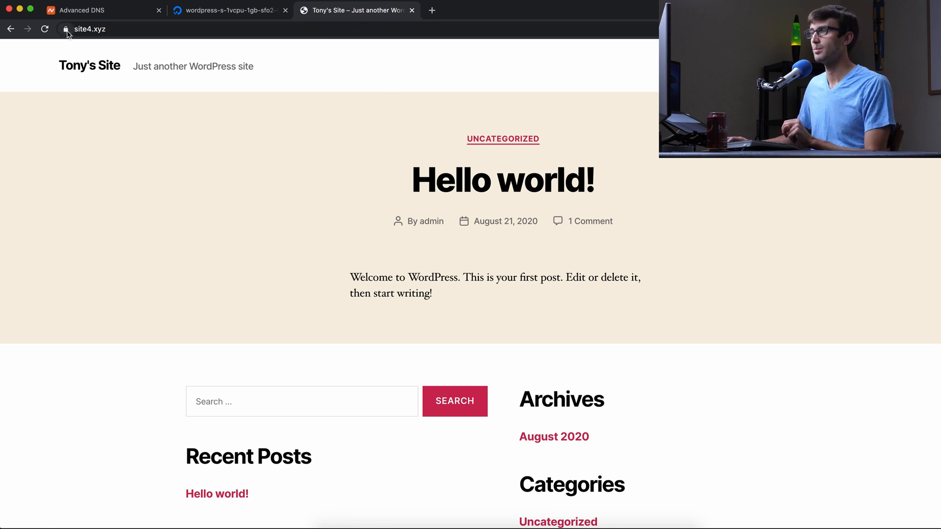
{"action": "left_click", "coordinate": [66, 29]}
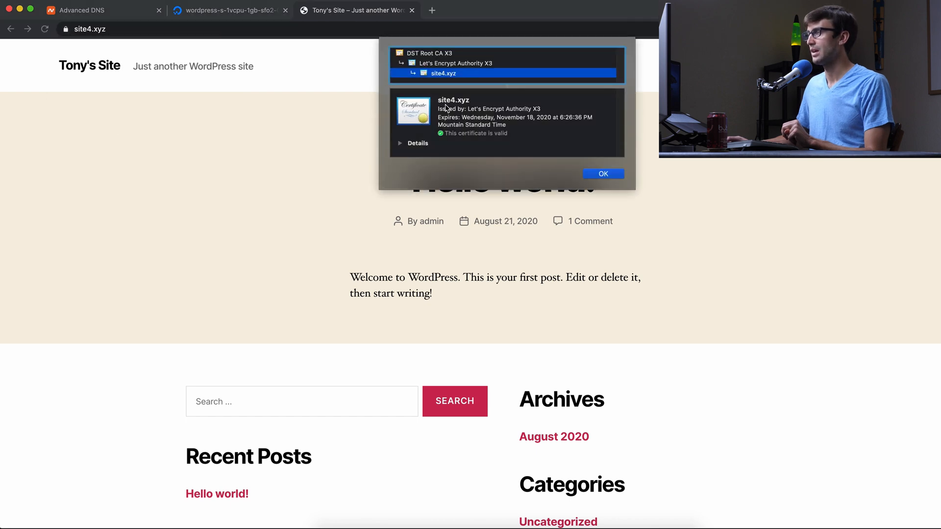
{"action": "double_click", "coordinate": [504, 109]}
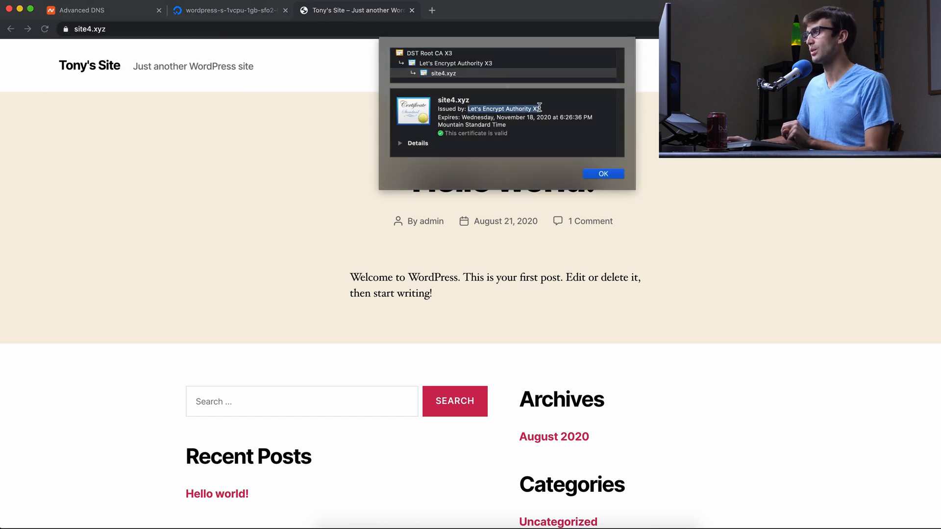